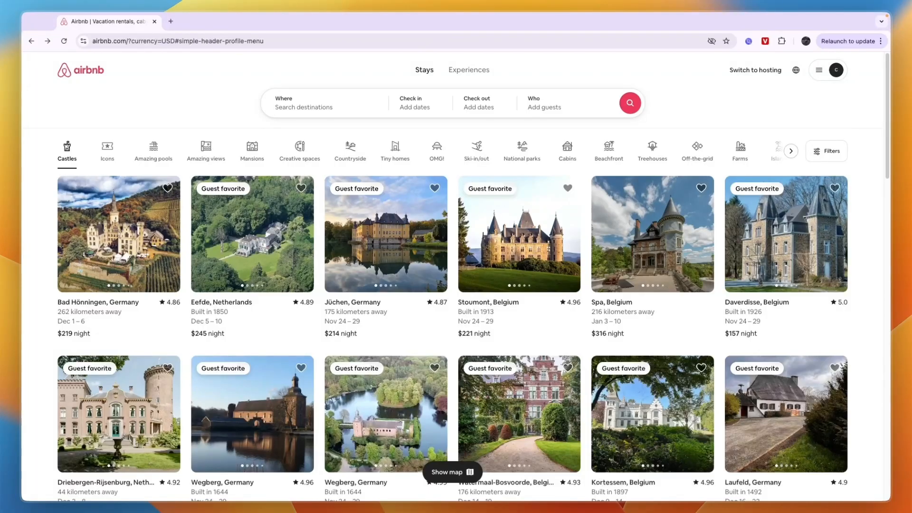
{"action": "mouse_move", "coordinate": [700, 102]}
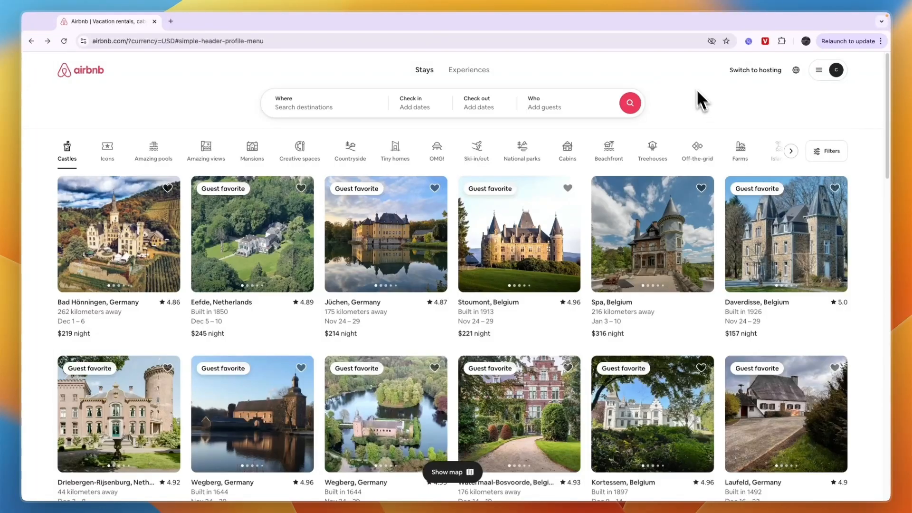
{"action": "mouse_move", "coordinate": [755, 70]}
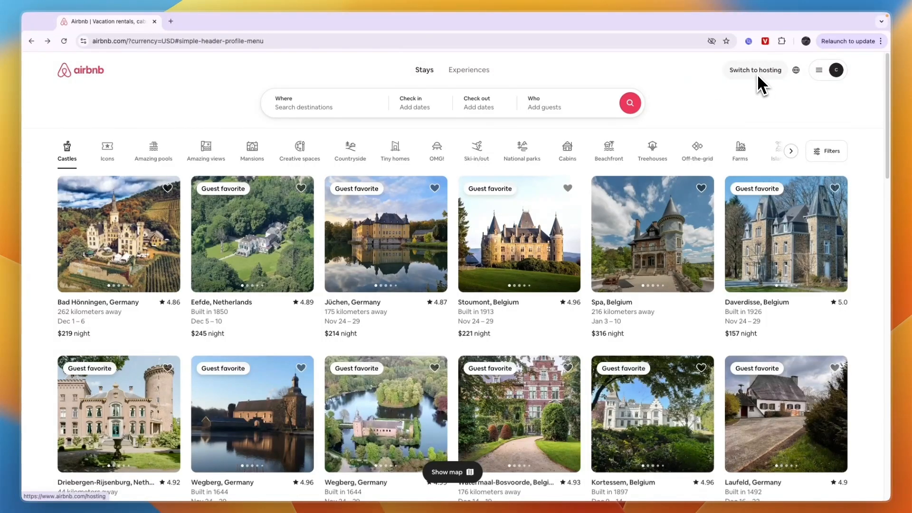
Step: Switch to hosting and show the host's Listings page with the in-progress Schiphol apartment
{"action": "left_click", "coordinate": [754, 69]}
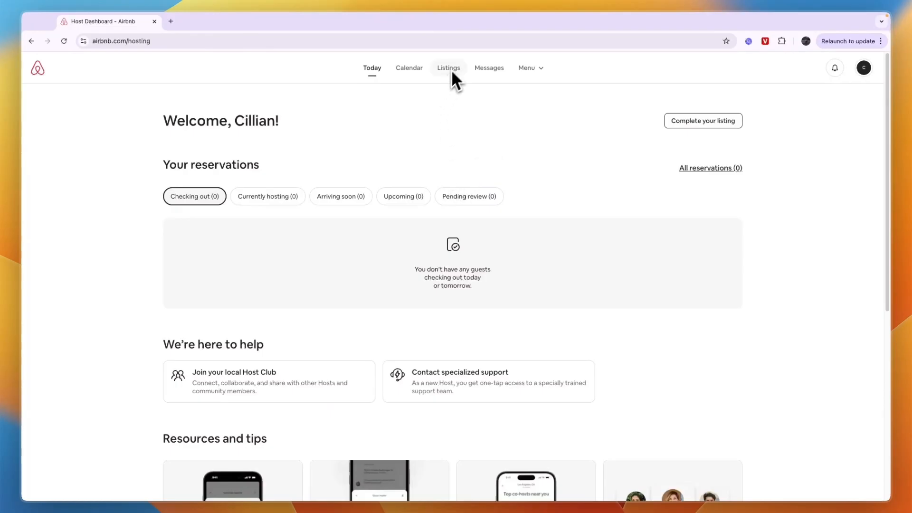
{"action": "left_click", "coordinate": [449, 68]}
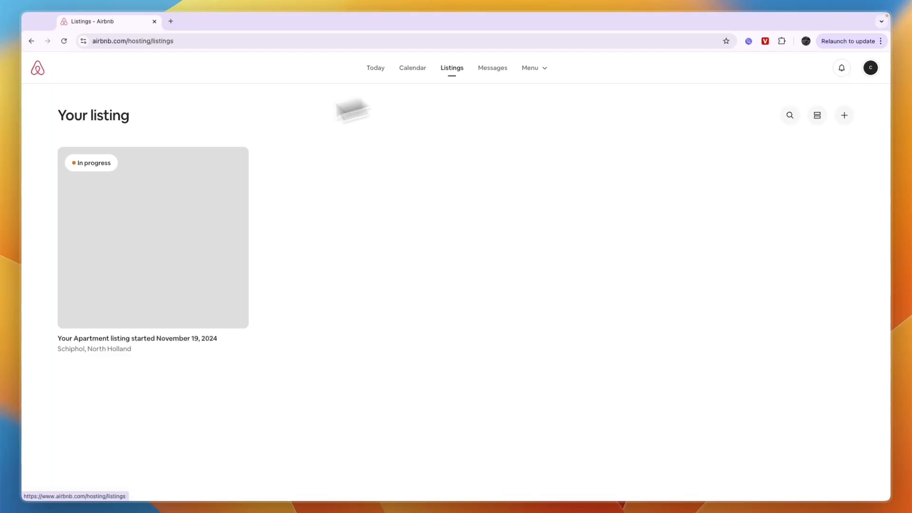
{"action": "mouse_move", "coordinate": [106, 194]}
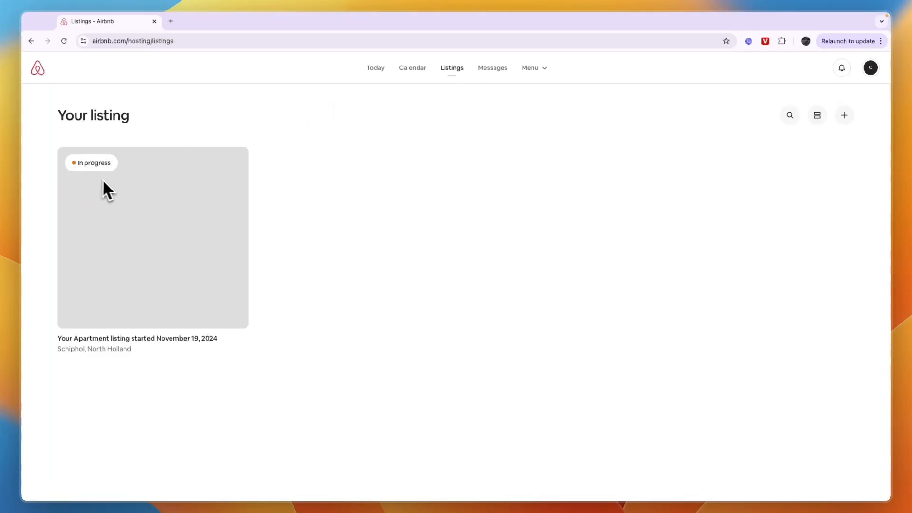
Step: Permanently remove the in-progress Schiphol apartment listing, leaving no listings
{"action": "left_click", "coordinate": [152, 237]}
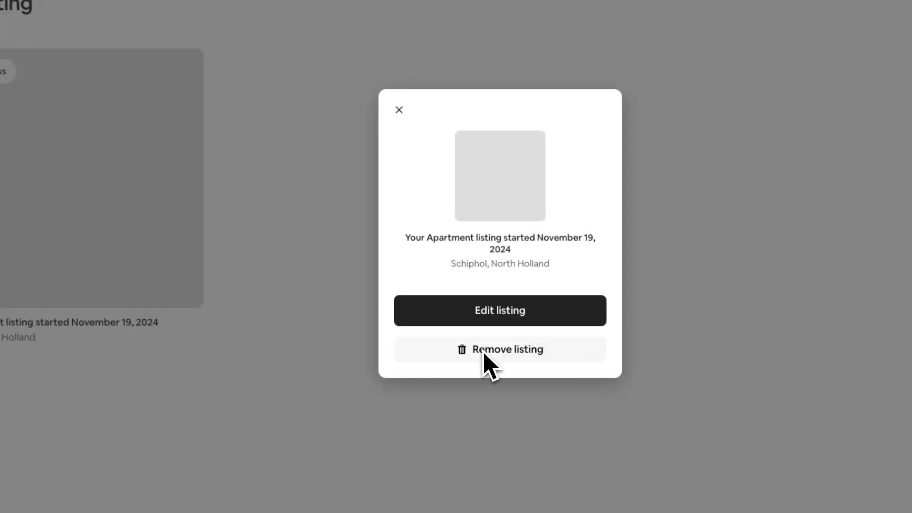
{"action": "left_click", "coordinate": [499, 348]}
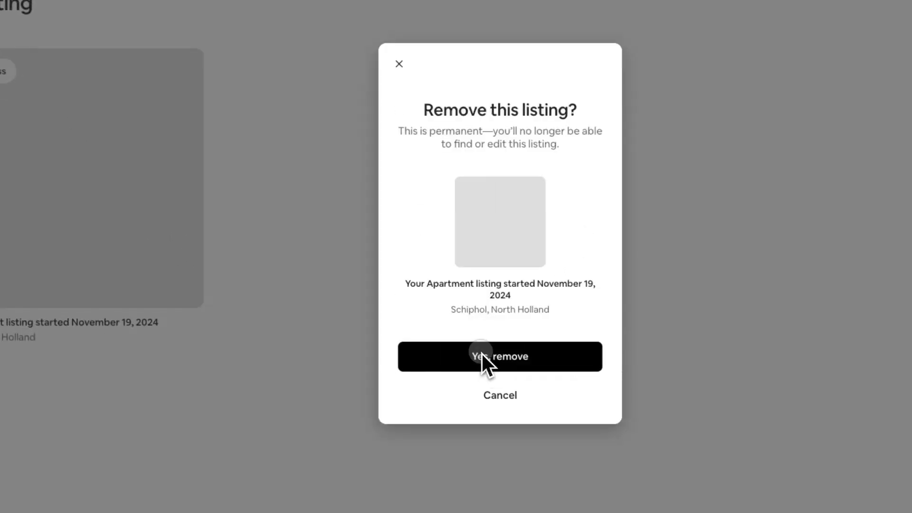
{"action": "left_click", "coordinate": [499, 356]}
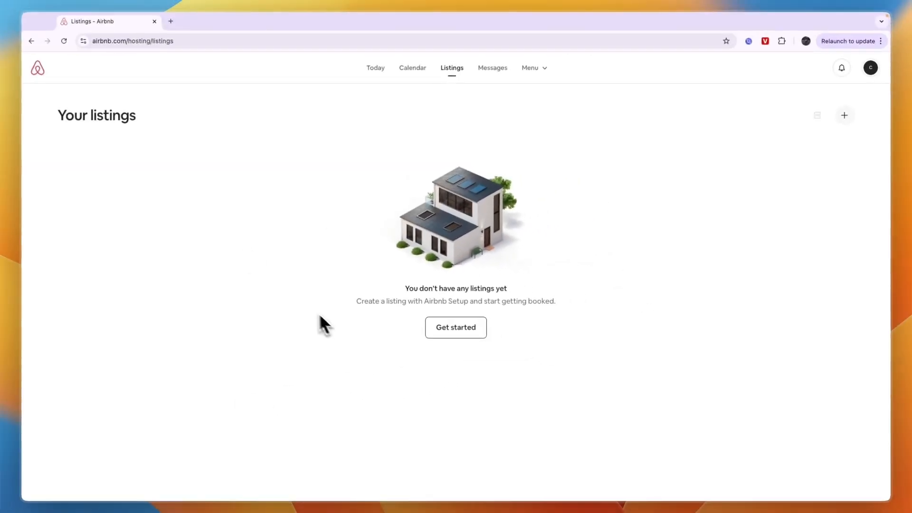